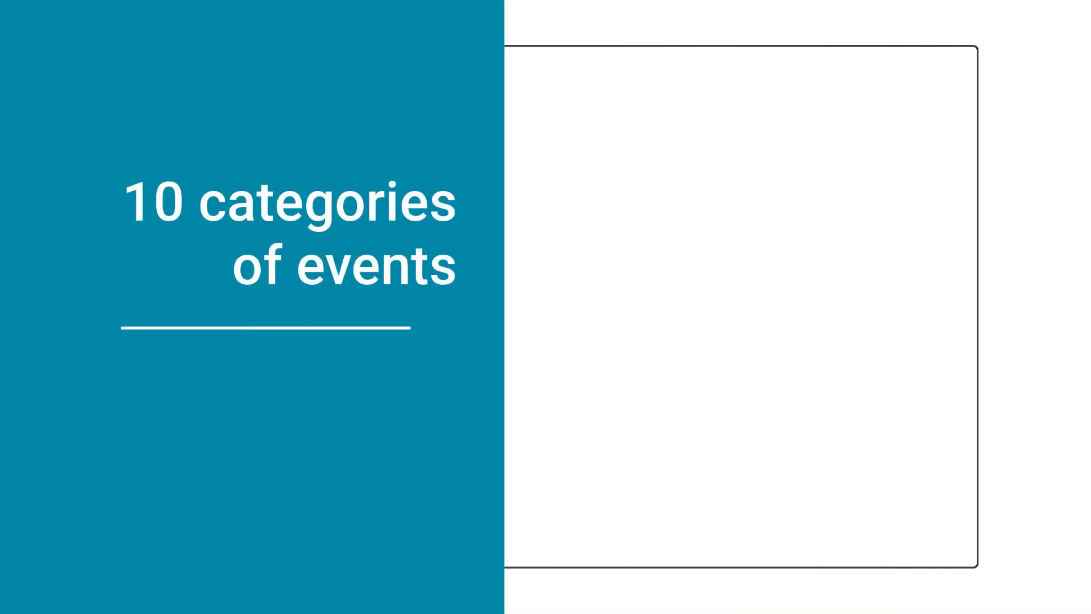
pyautogui.write('- Corporate')
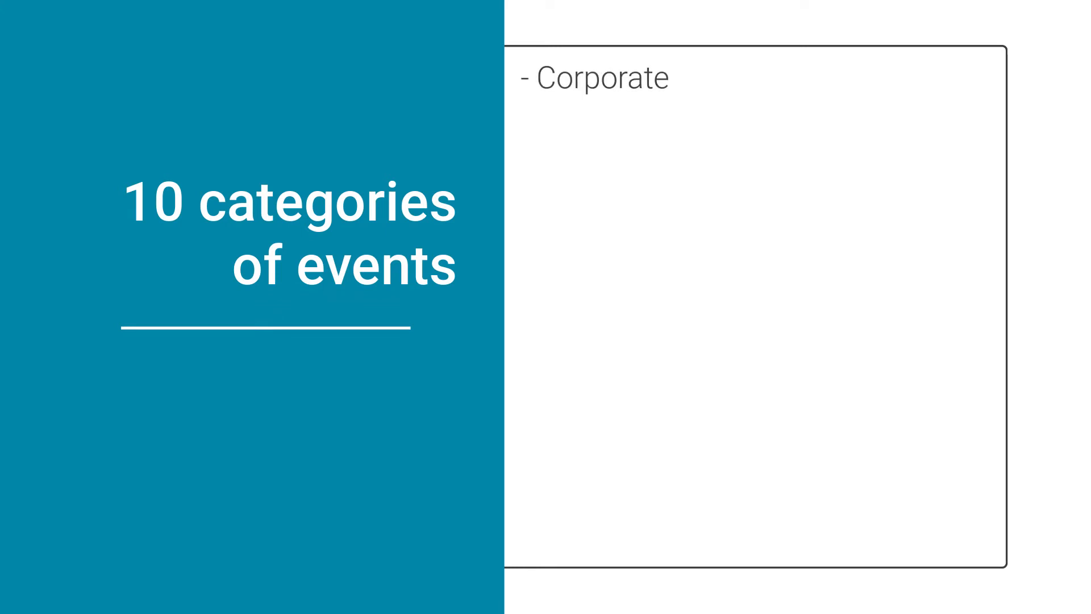